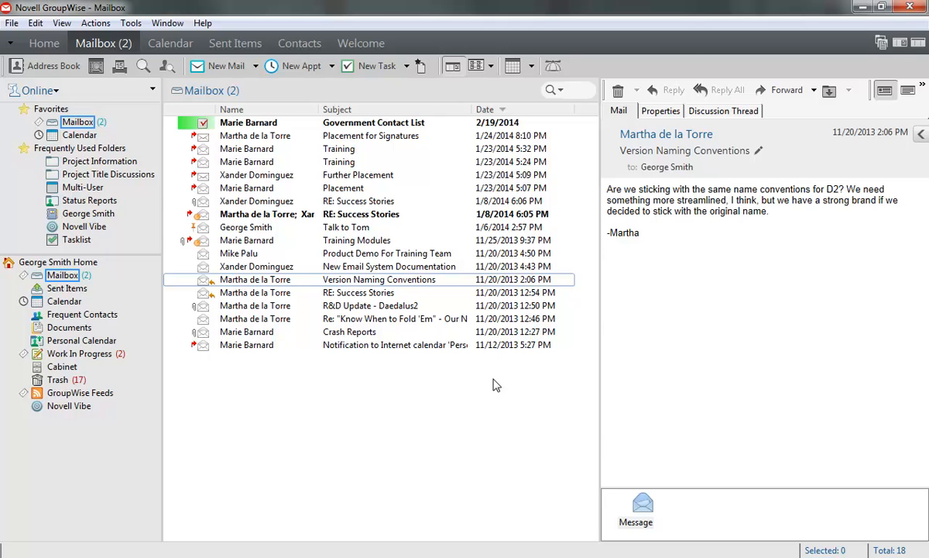
pyautogui.moveTo(375, 70)
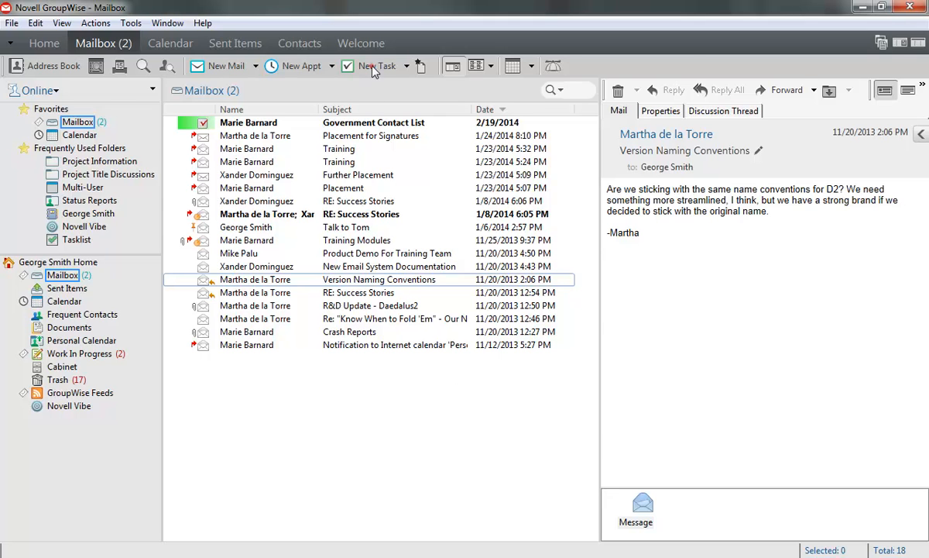
pyautogui.click(375, 65)
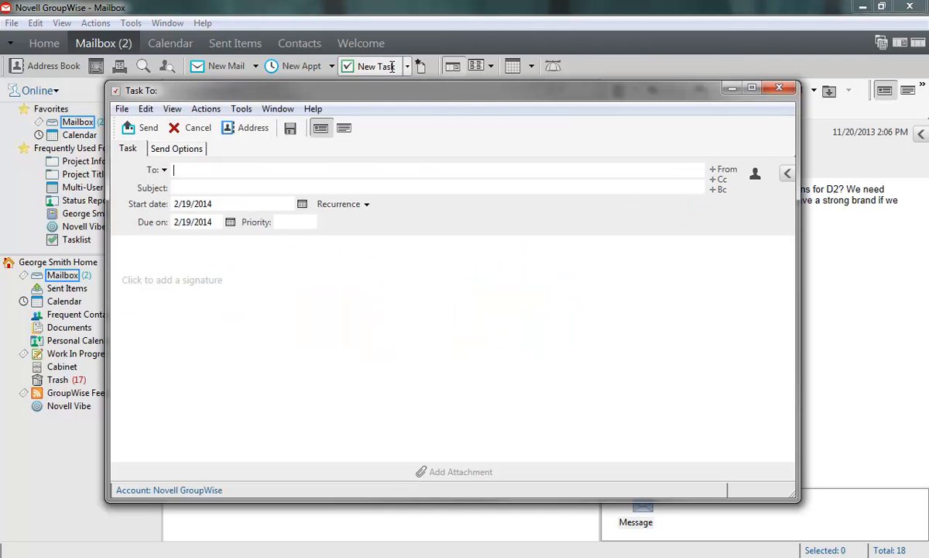
pyautogui.write('george Smith;  Xander Dominguez;  Marie Barnard;')
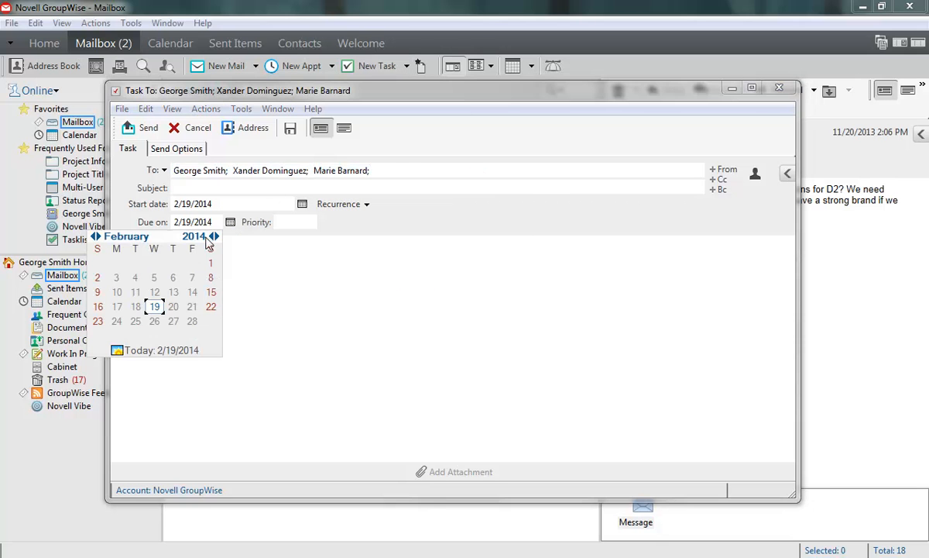
pyautogui.click(192, 306)
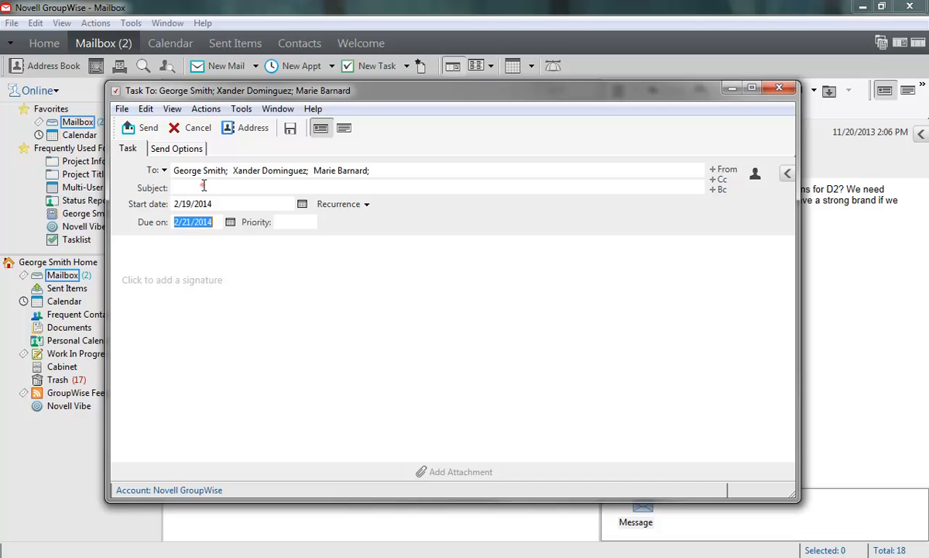
pyautogui.write('Prepare Beta Report')
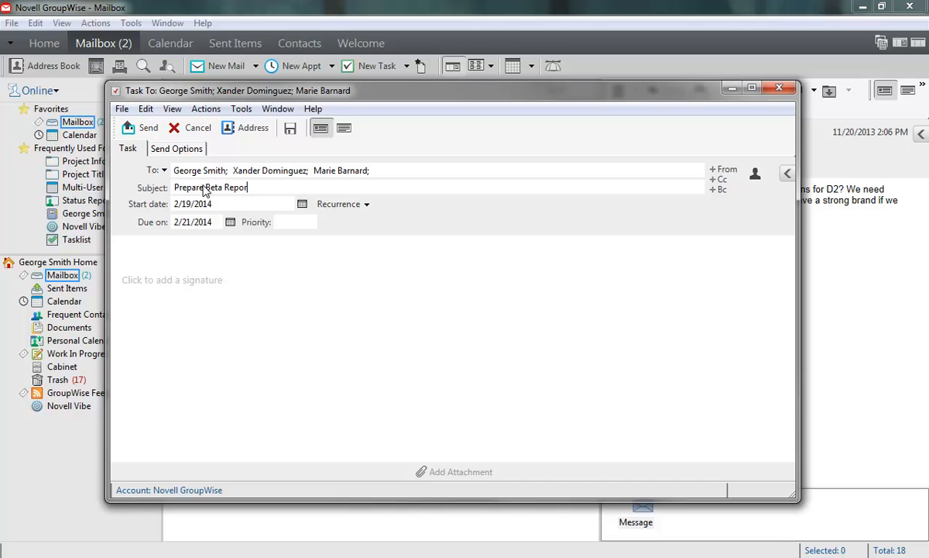
pyautogui.write("We'll be col")
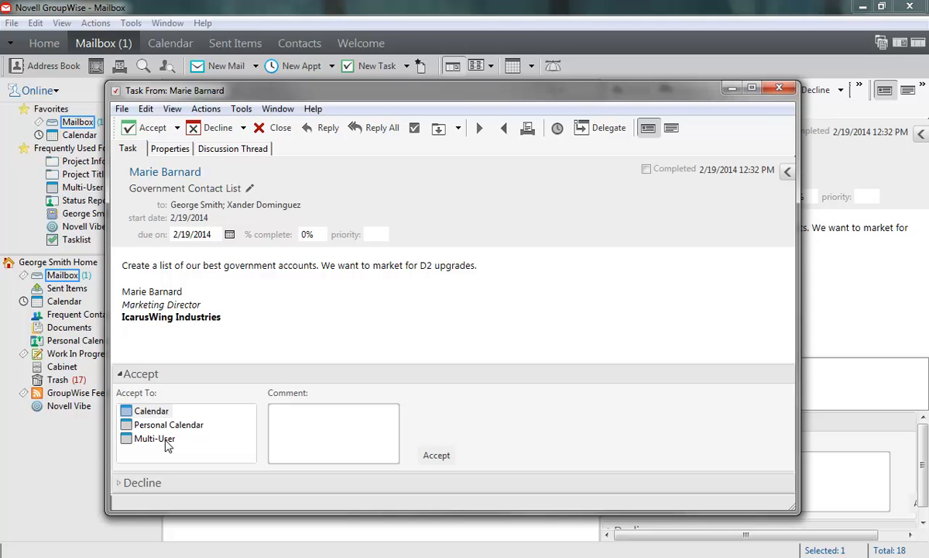
# Review the Multi-User accept option, then decline and delete the Government Contact List task
pyautogui.click(155, 438)
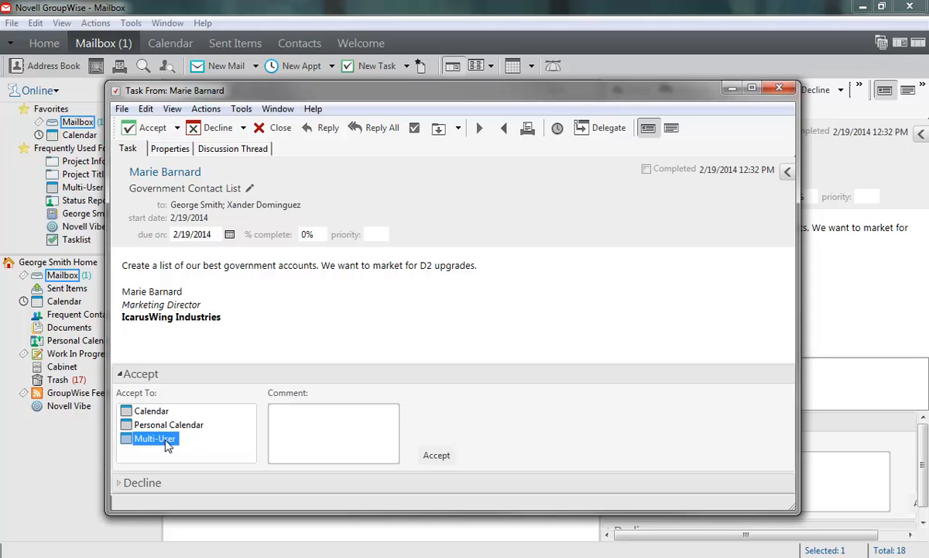
pyautogui.click(152, 410)
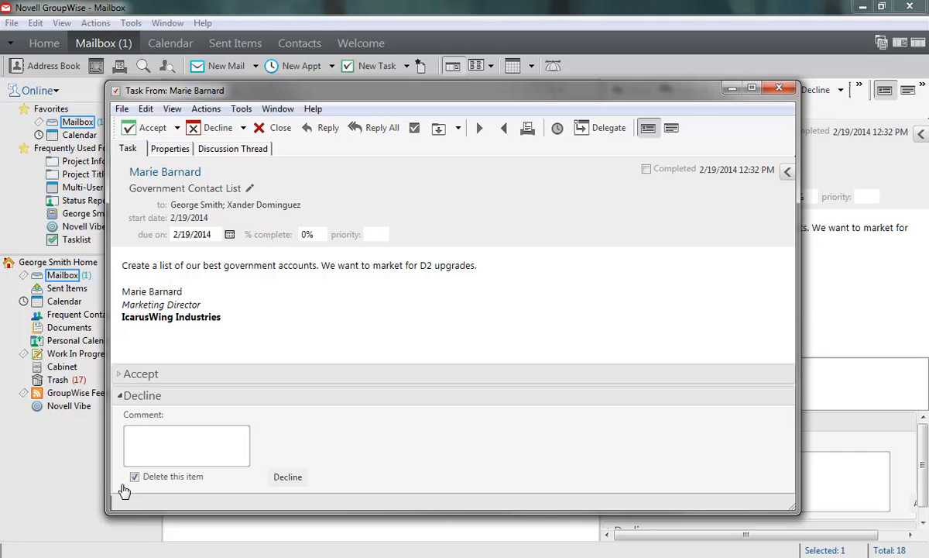
pyautogui.click(141, 373)
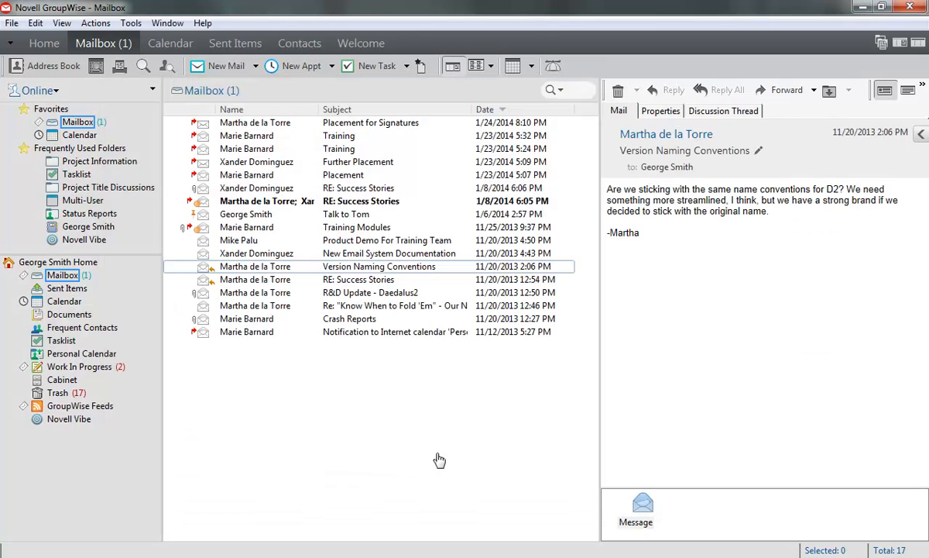
pyautogui.moveTo(90, 388)
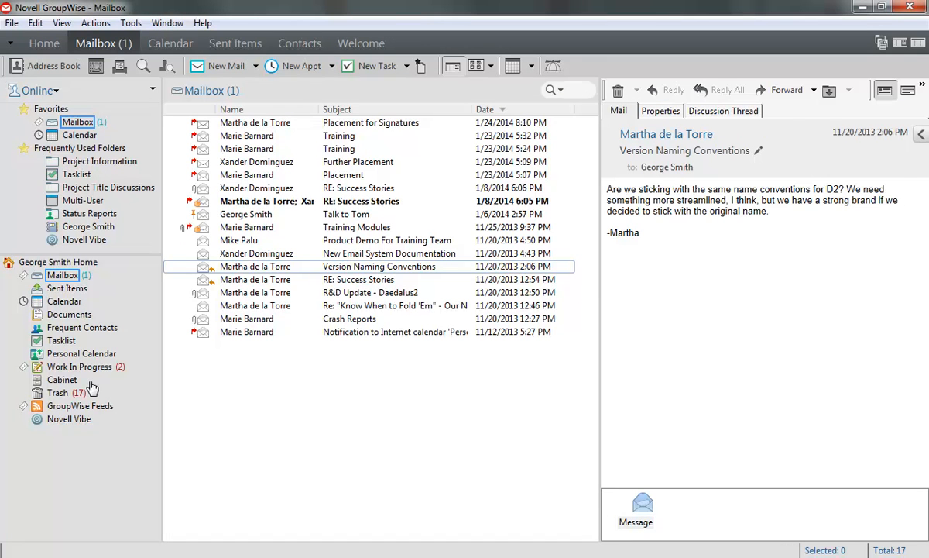
pyautogui.moveTo(74, 344)
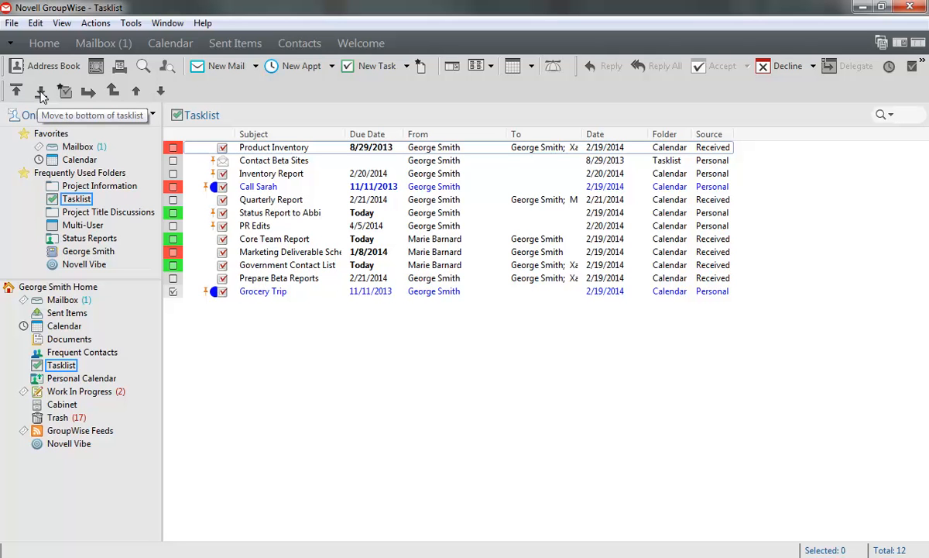
pyautogui.moveTo(65, 90)
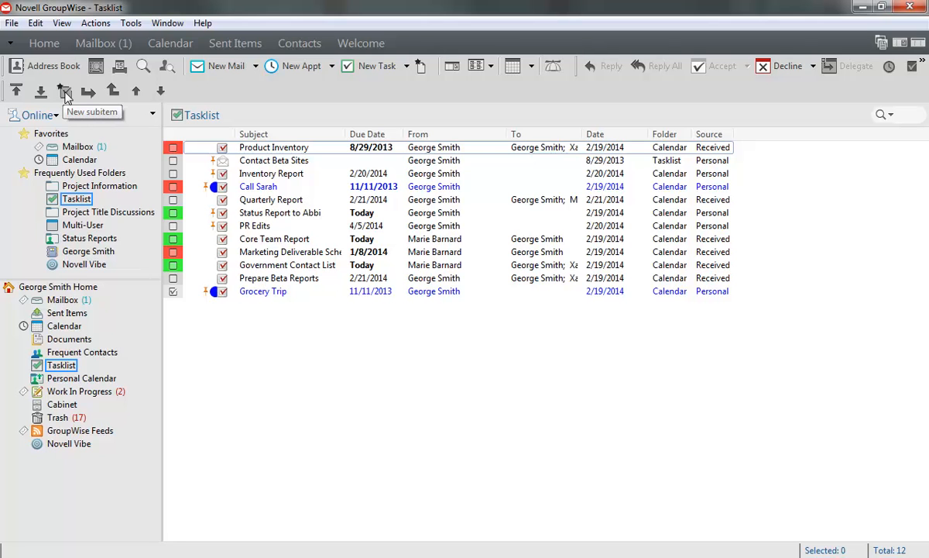
pyautogui.moveTo(87, 92)
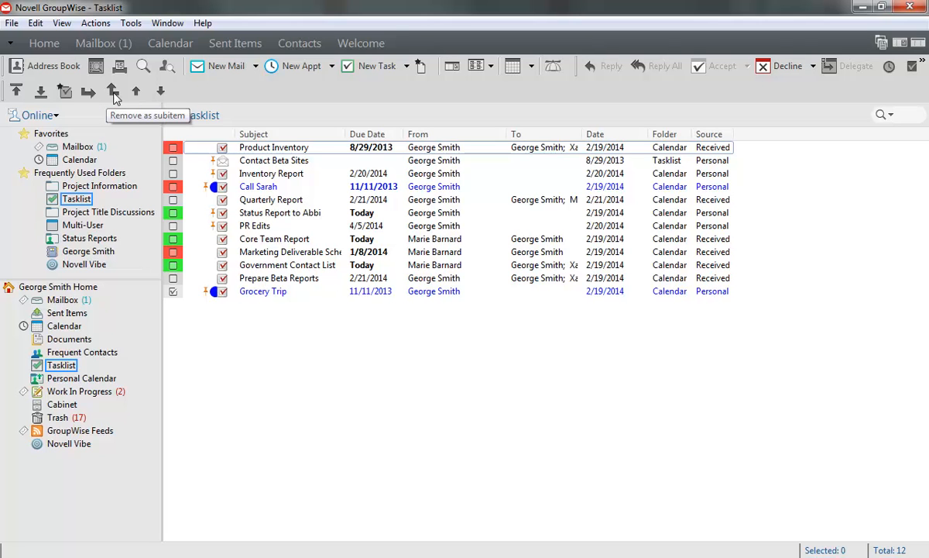
pyautogui.moveTo(137, 90)
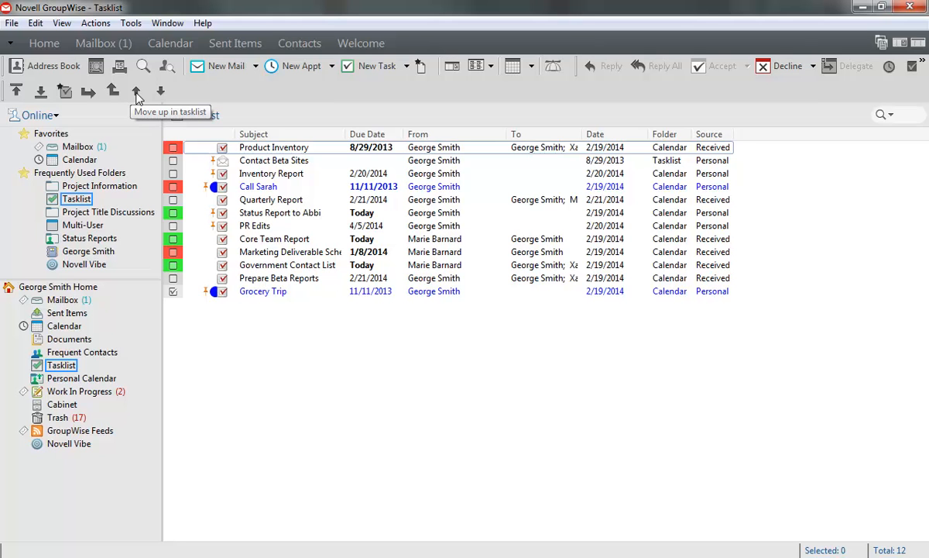
pyautogui.moveTo(160, 90)
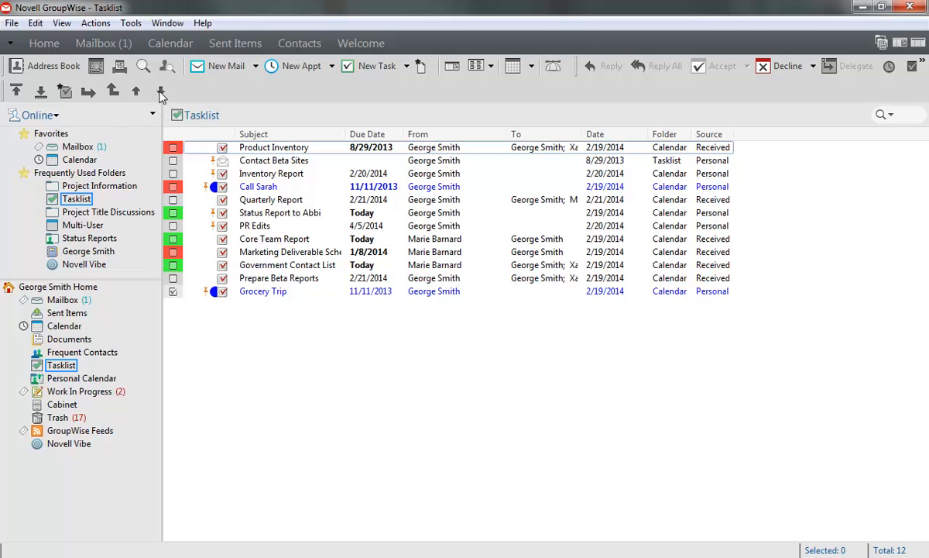
pyautogui.moveTo(756, 140)
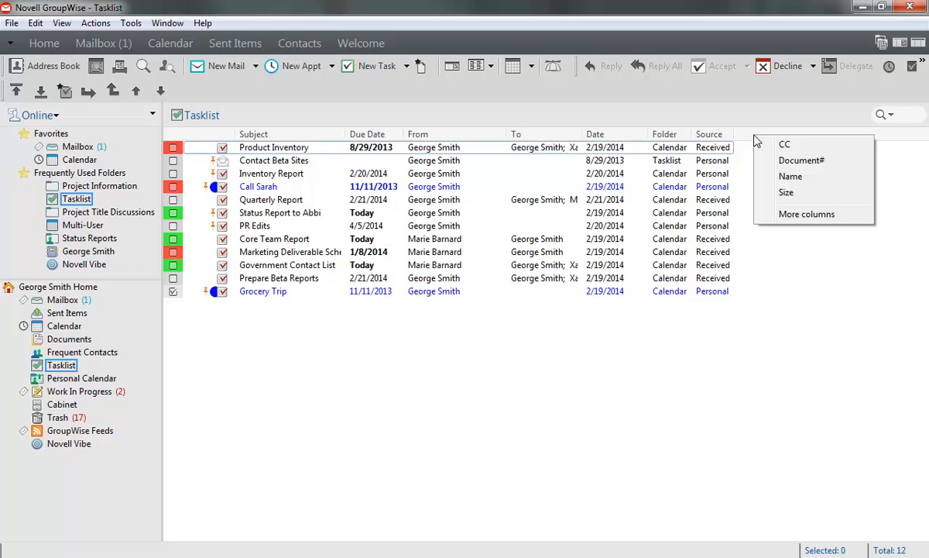
pyautogui.moveTo(279, 283)
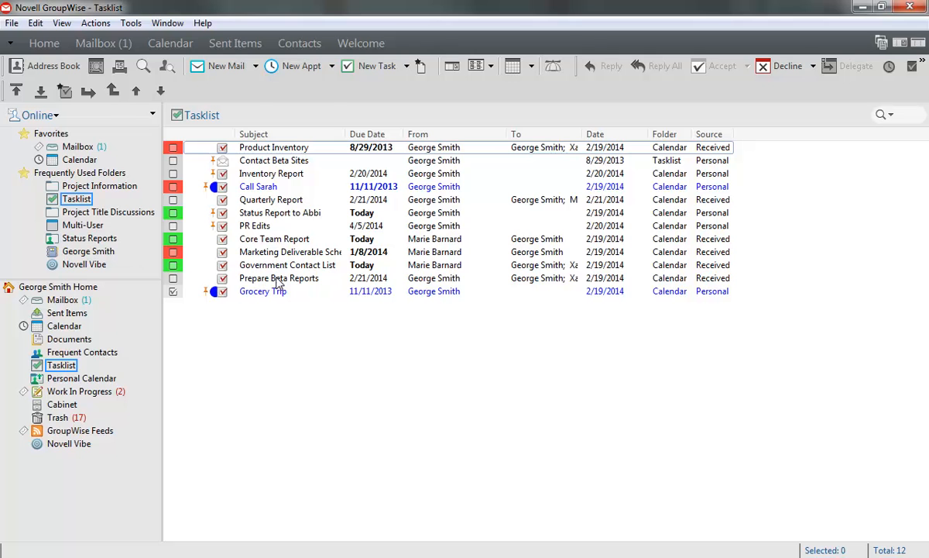
# Open the Prepare Beta Reports task from the Tasklist and set its priority to 2
pyautogui.doubleClick(279, 277)
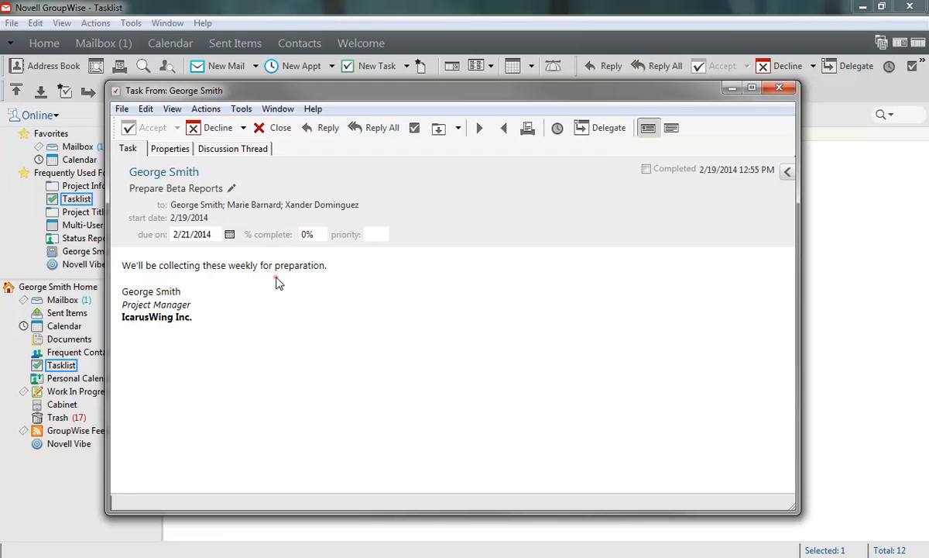
pyautogui.moveTo(232, 204)
pyautogui.write('Collect')
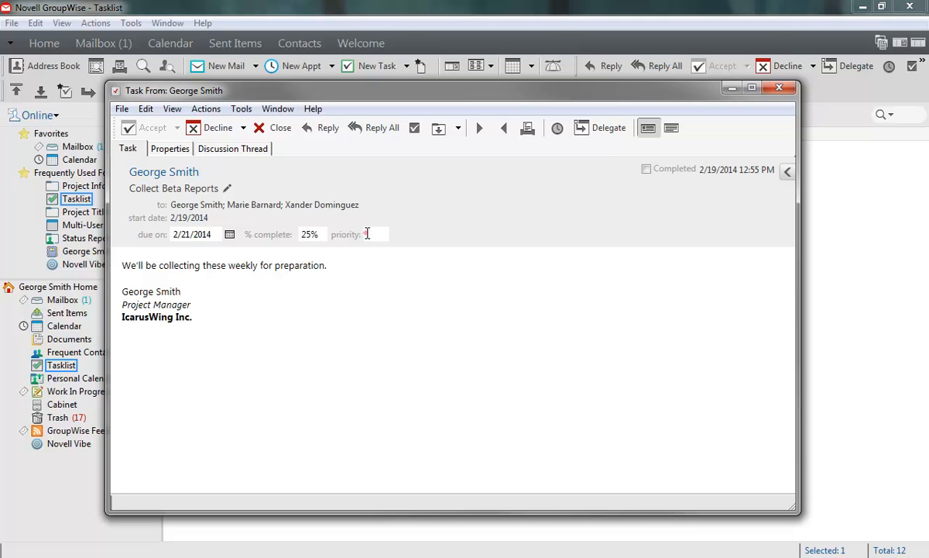
pyautogui.write('2')
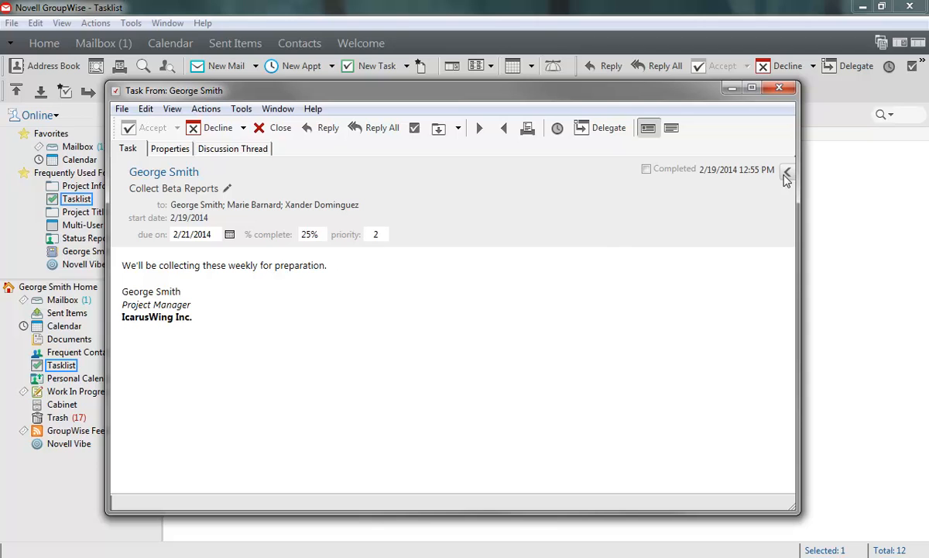
pyautogui.click(787, 169)
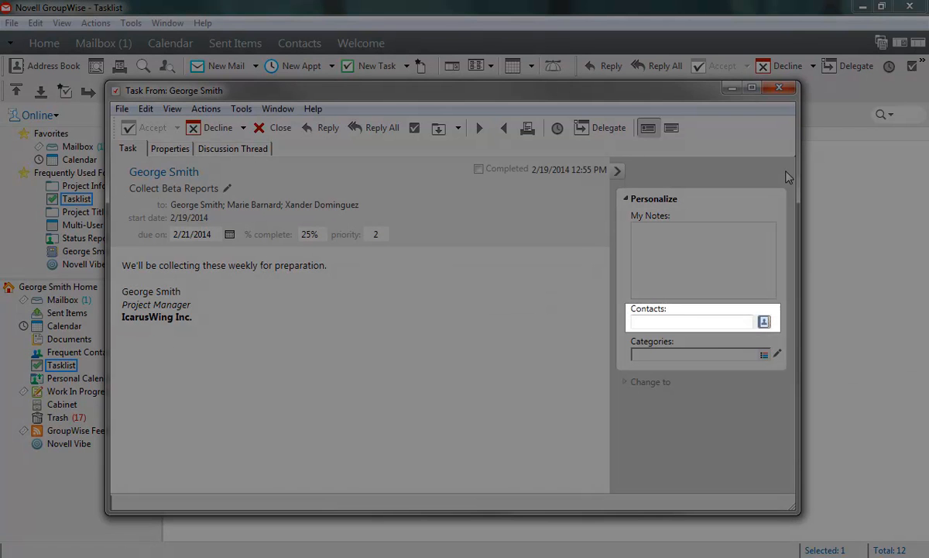
# Tag the task with the Follow-up category from the categories panel
pyautogui.click(766, 355)
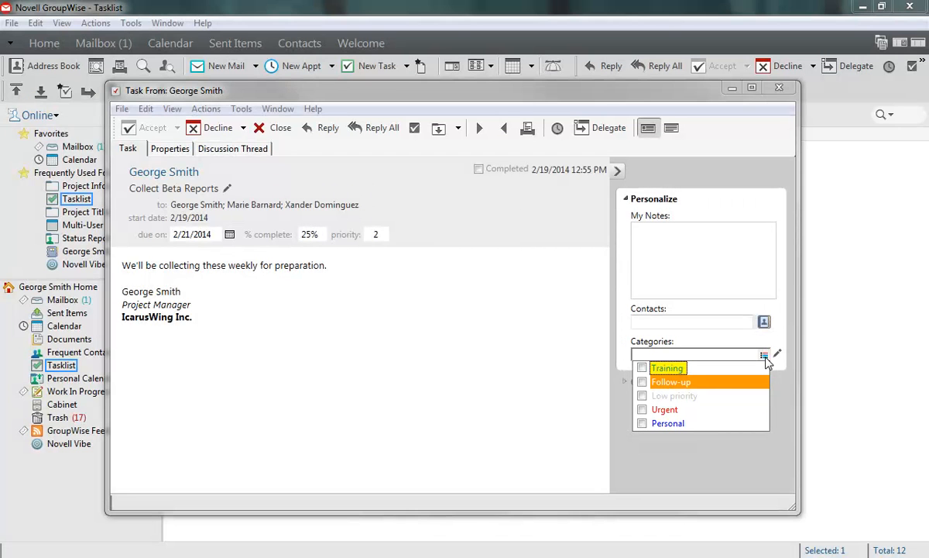
pyautogui.click(641, 381)
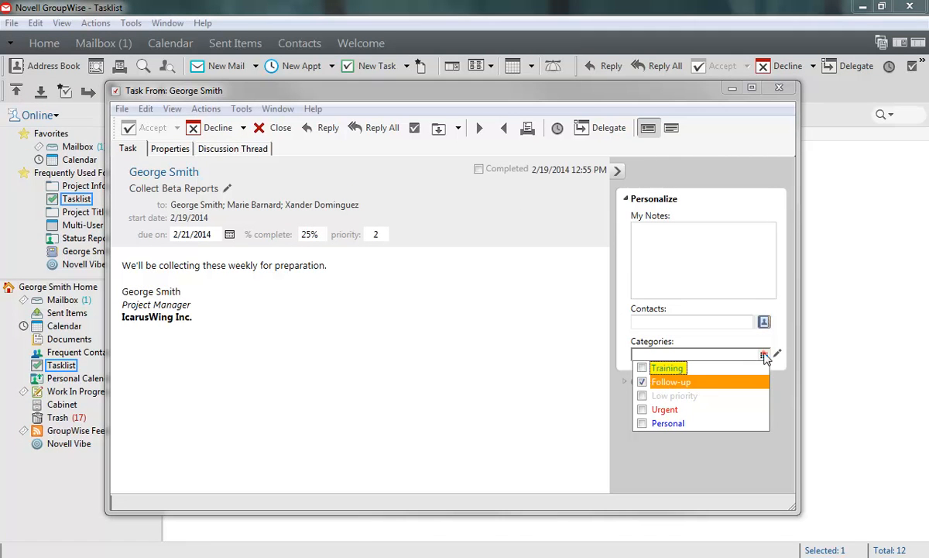
pyautogui.click(764, 353)
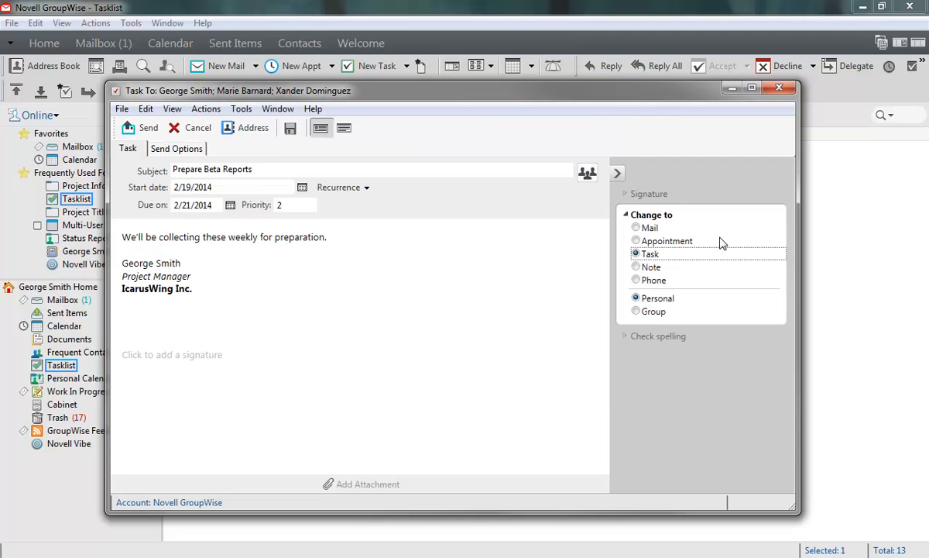
pyautogui.moveTo(736, 239)
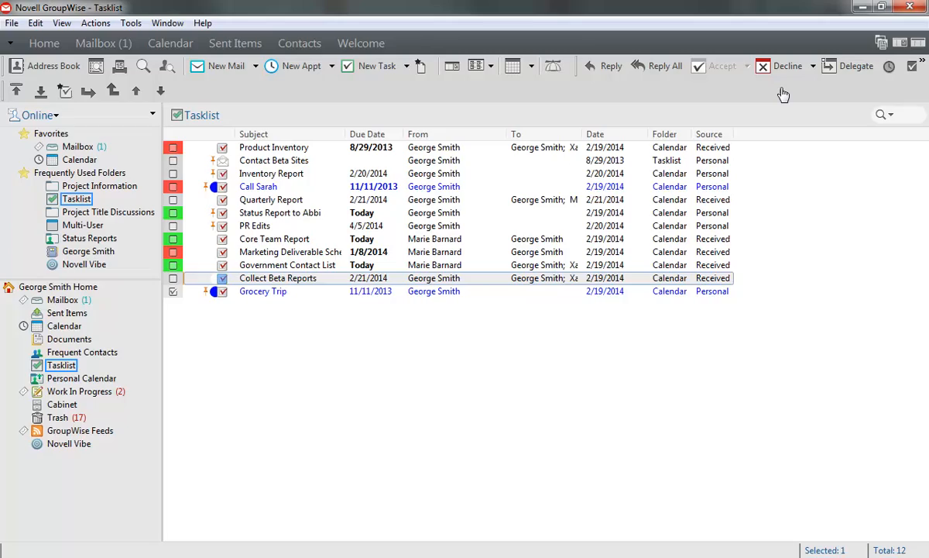
# Show the Calendar week of February 17, 2014, read the Government Contact List task, then return Home
pyautogui.click(170, 43)
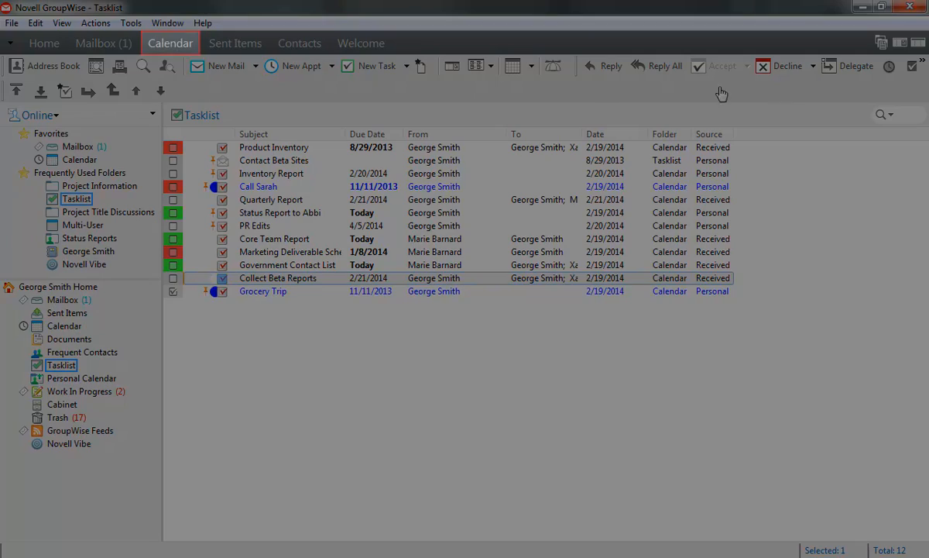
pyautogui.click(80, 135)
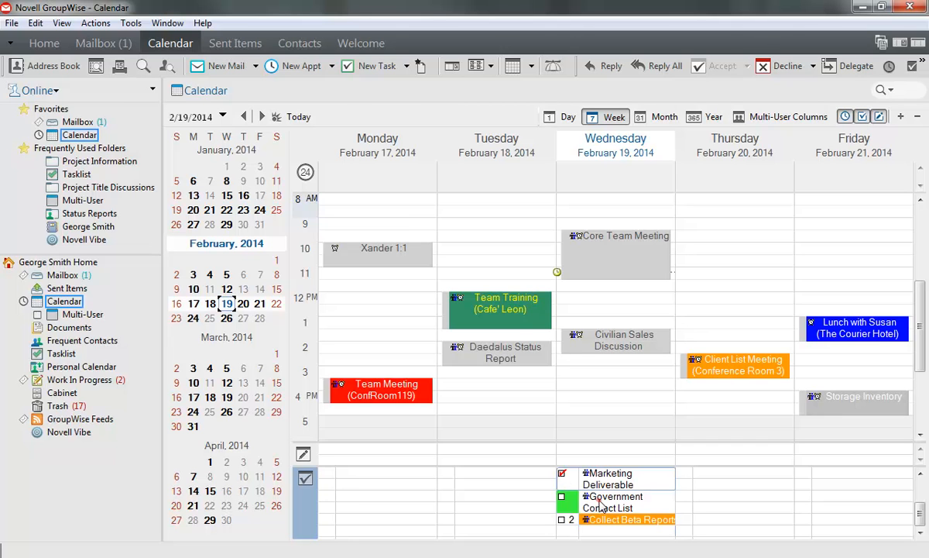
pyautogui.doubleClick(614, 502)
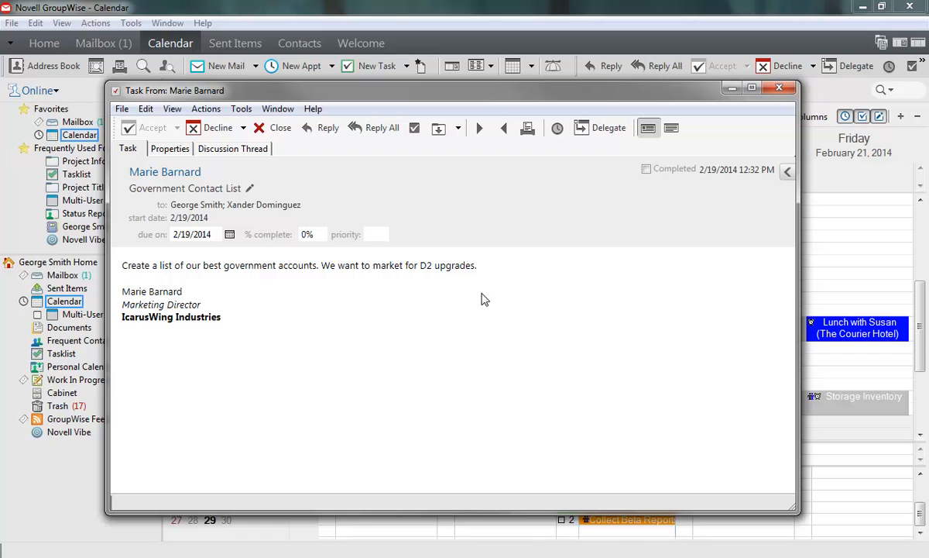
pyautogui.click(779, 87)
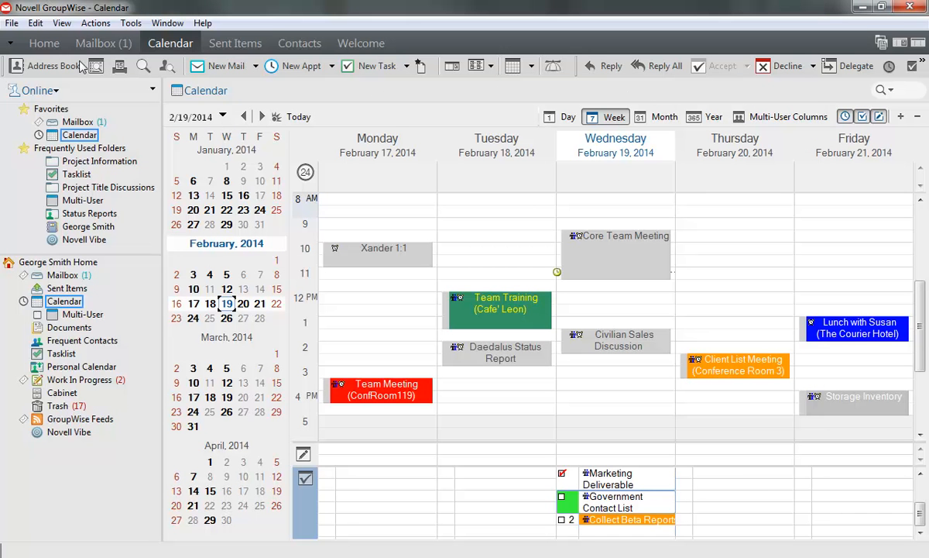
pyautogui.click(43, 43)
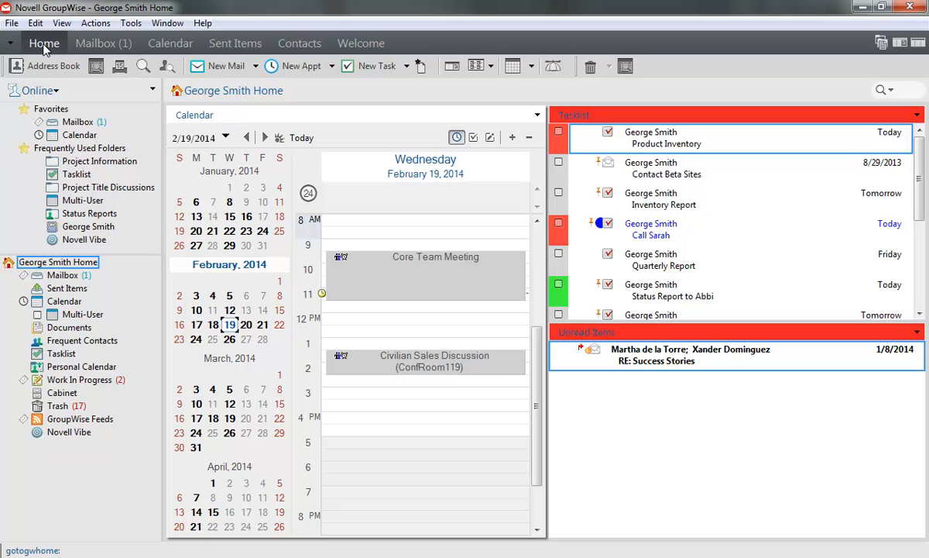
pyautogui.moveTo(260, 59)
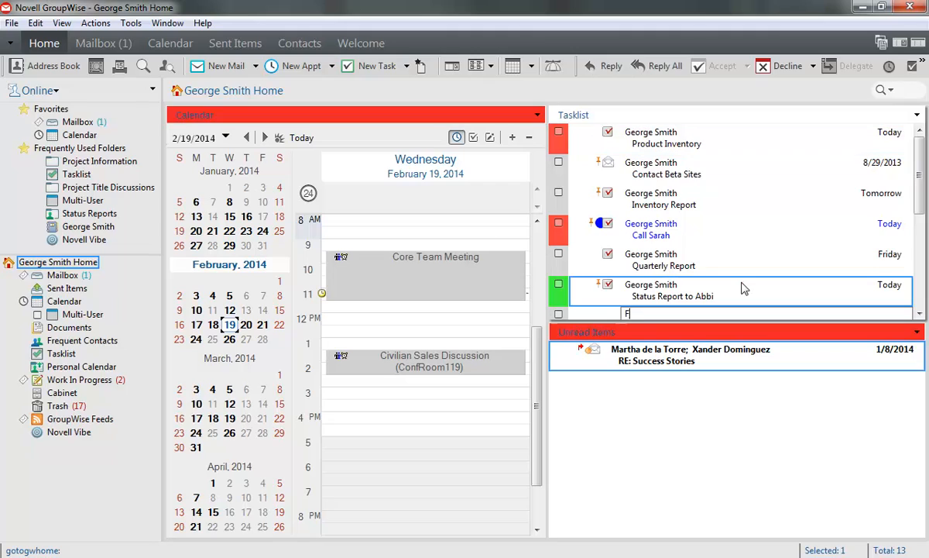
# Add a 'Finish Product Videos' task in the Home Tasklist panel, then go to Sent Items
pyautogui.write('Finish Product Videos')
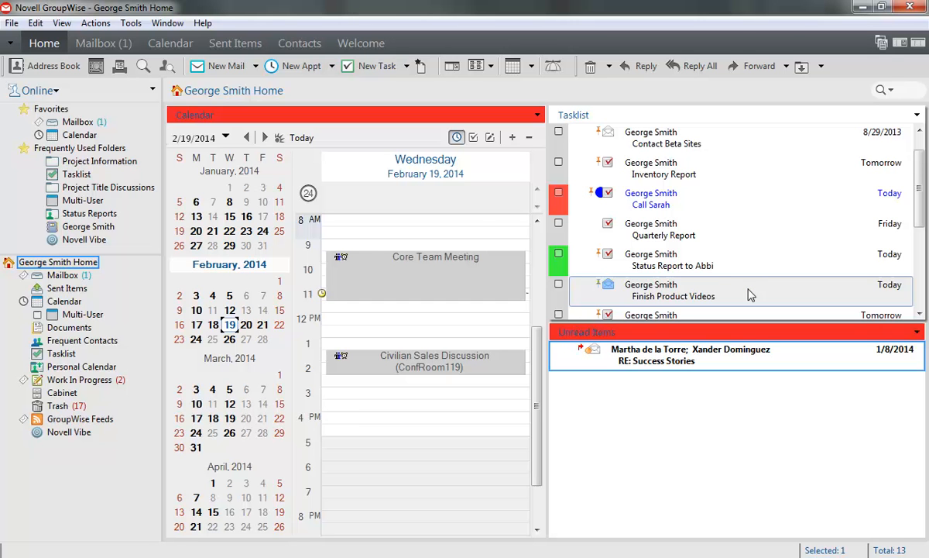
pyautogui.click(236, 44)
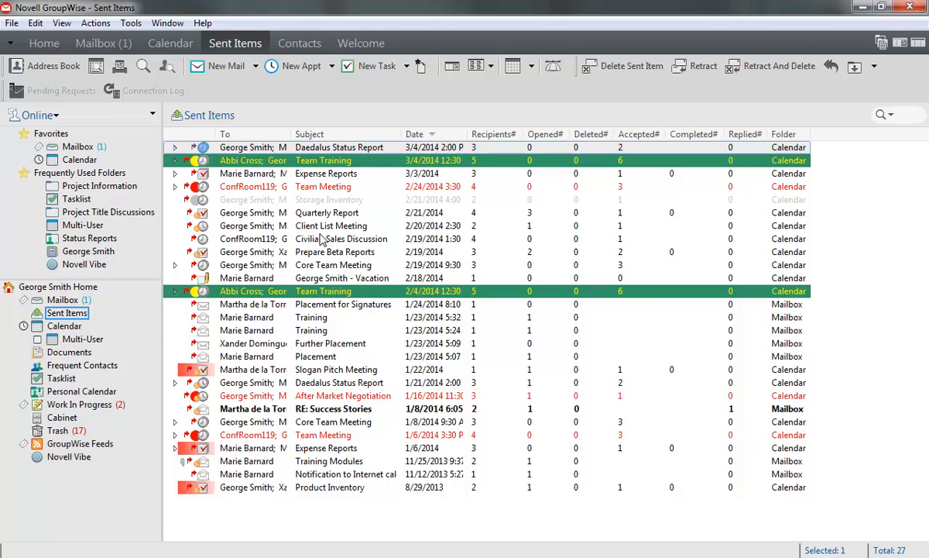
# Open the sent Prepare Beta Reports task to view each recipient's tracking status
pyautogui.doubleClick(335, 251)
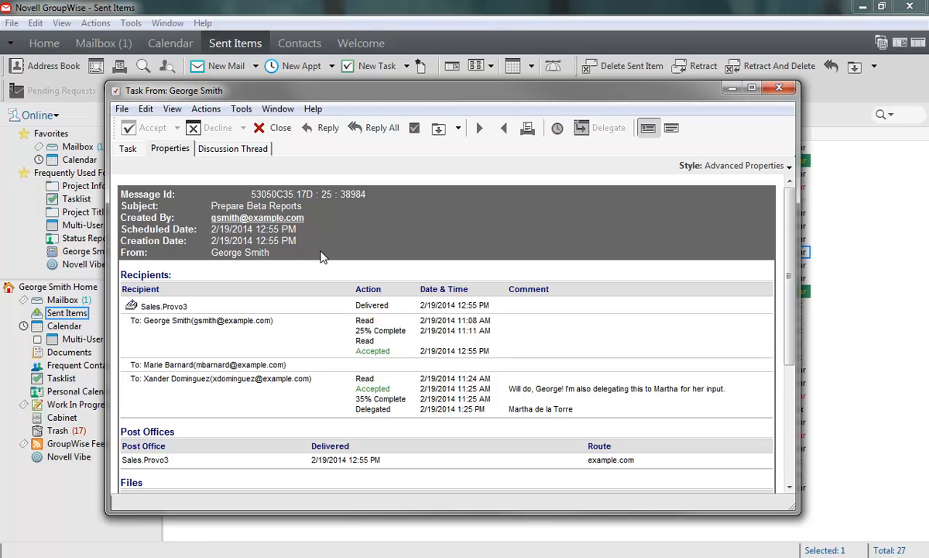